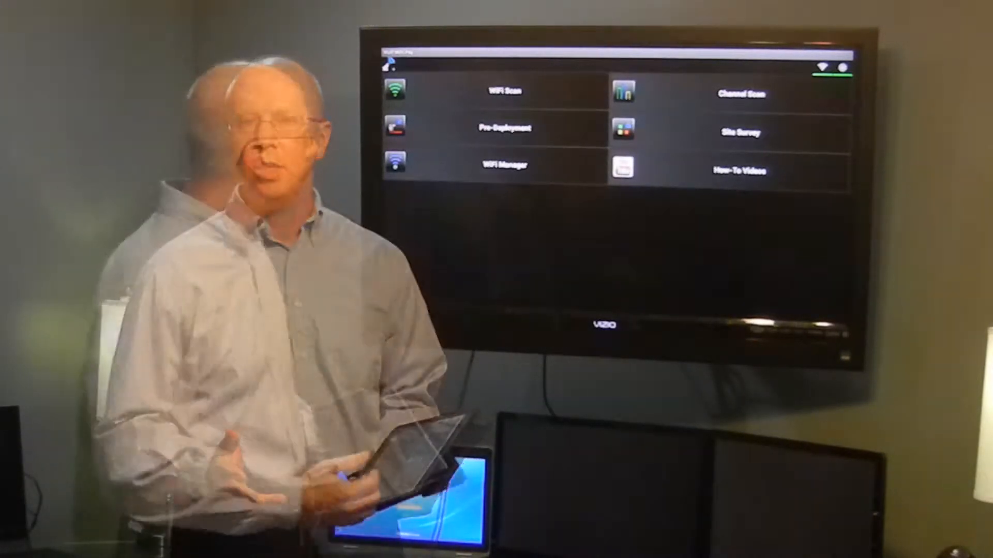
- Open the Pre-Deployment section from the WiFi Wolf Pro home screen
click(501, 127)
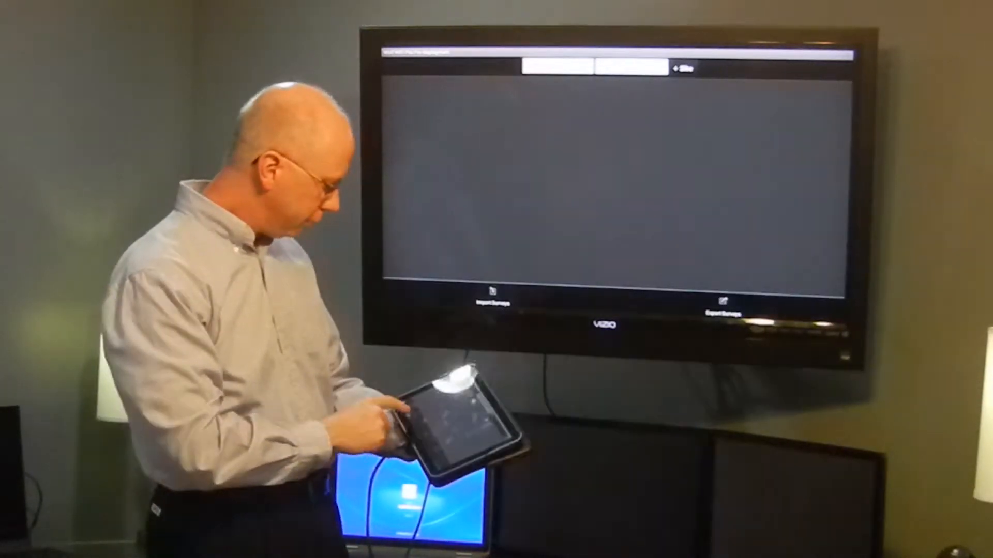
- Import a saved survey so its floor plan loads in Pre-Deployment
click(493, 307)
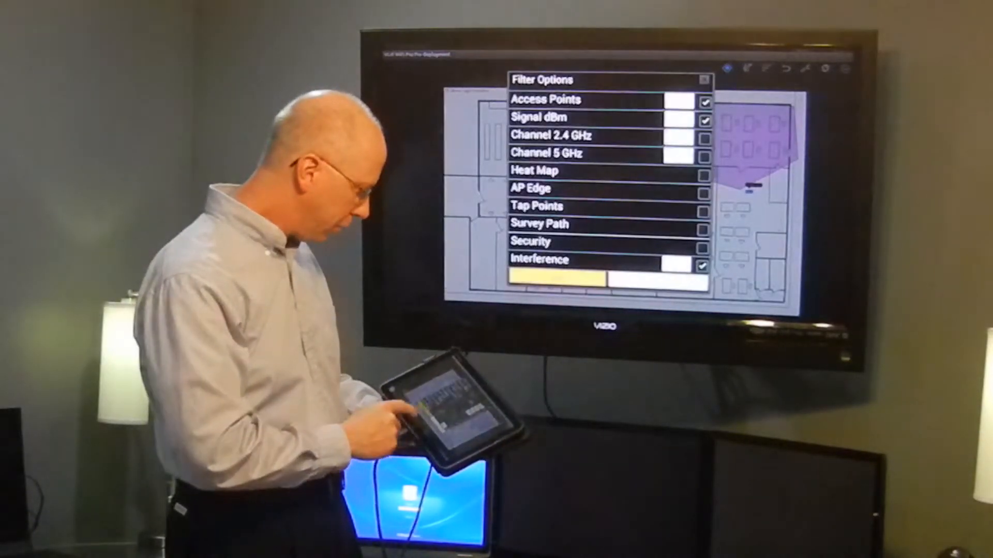
- Apply the Access Points, Signal dBm and Interference filters, then close the filter panel
click(703, 79)
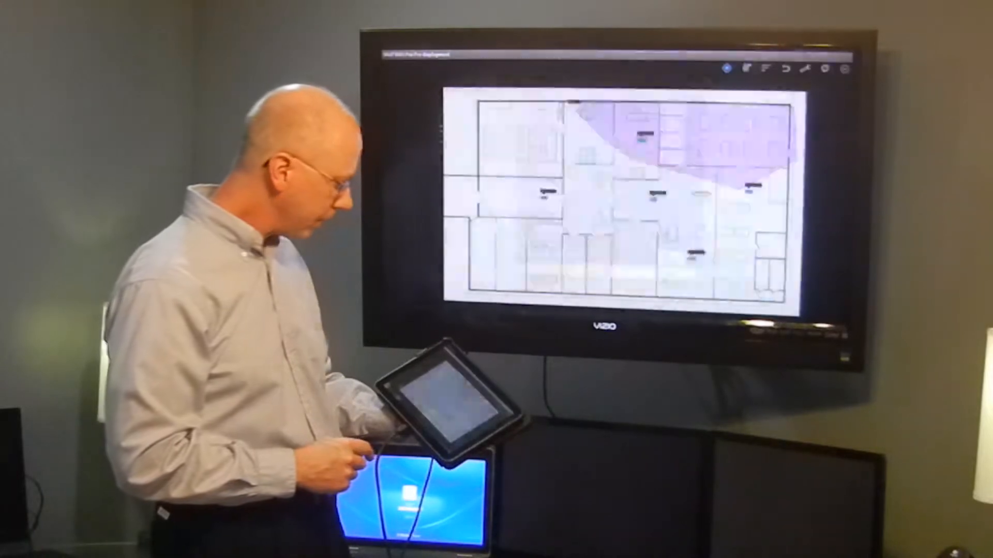